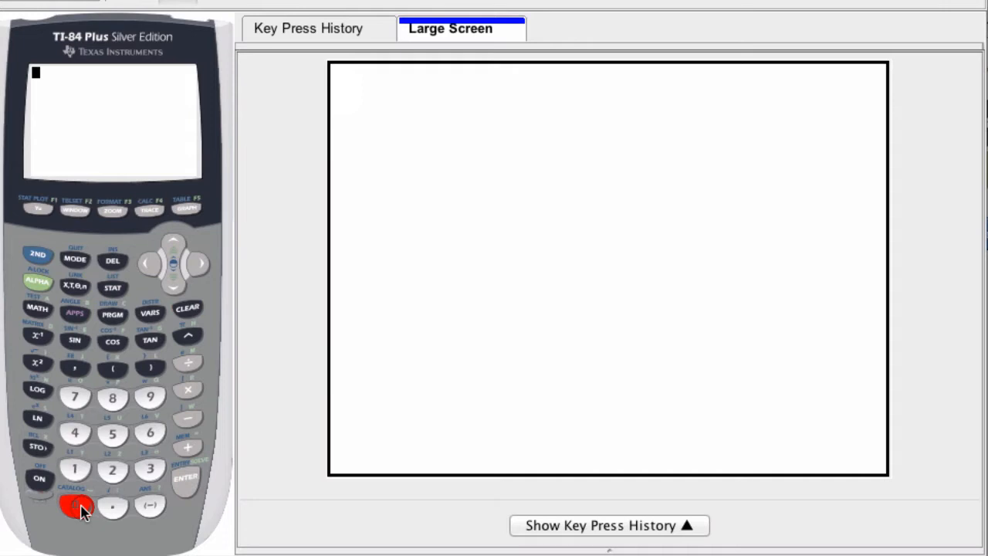
Store 0 in variable A with 0→A and execute it, returning 0
left_click(74, 507)
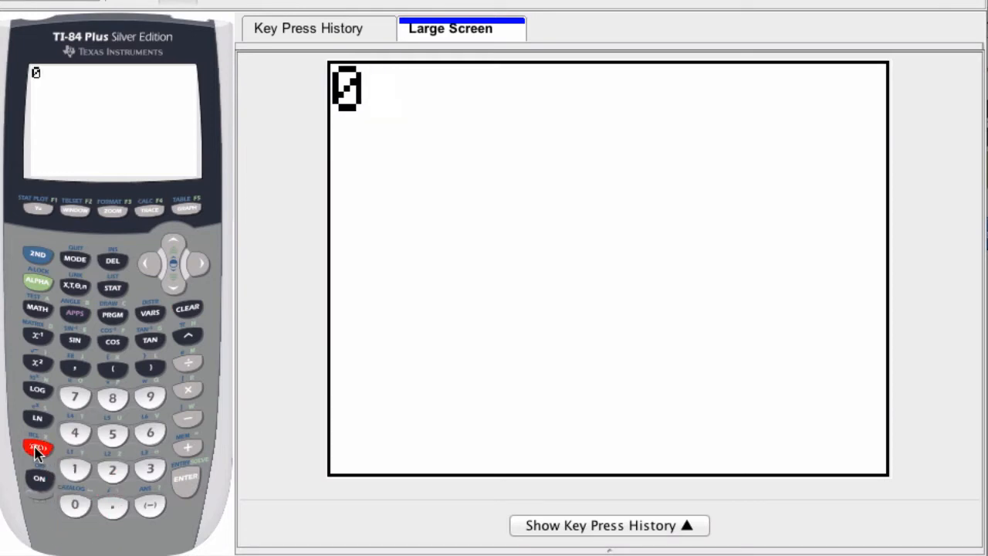
left_click(37, 448)
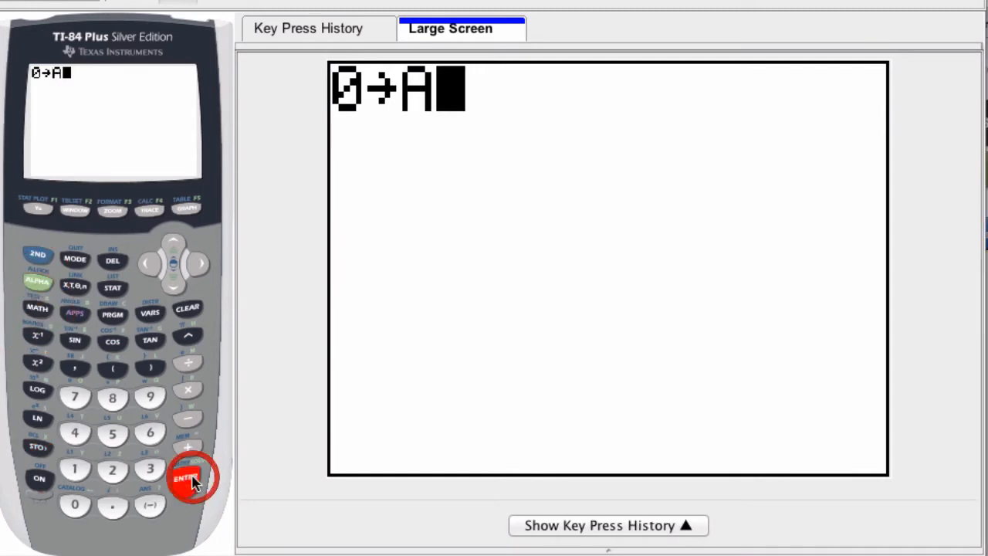
left_click(185, 477)
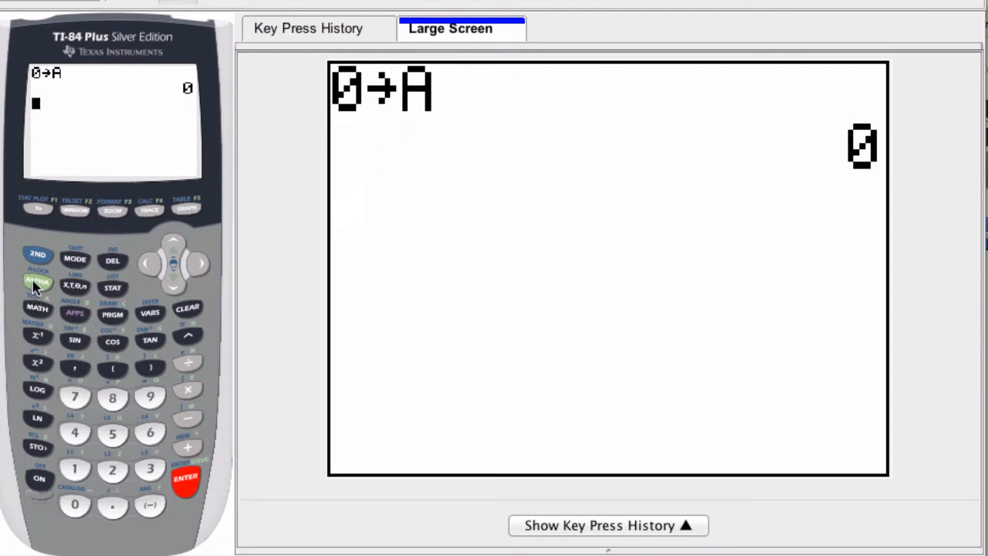
Enter the increment command A+1→A on the home screen without executing it
left_click(37, 281)
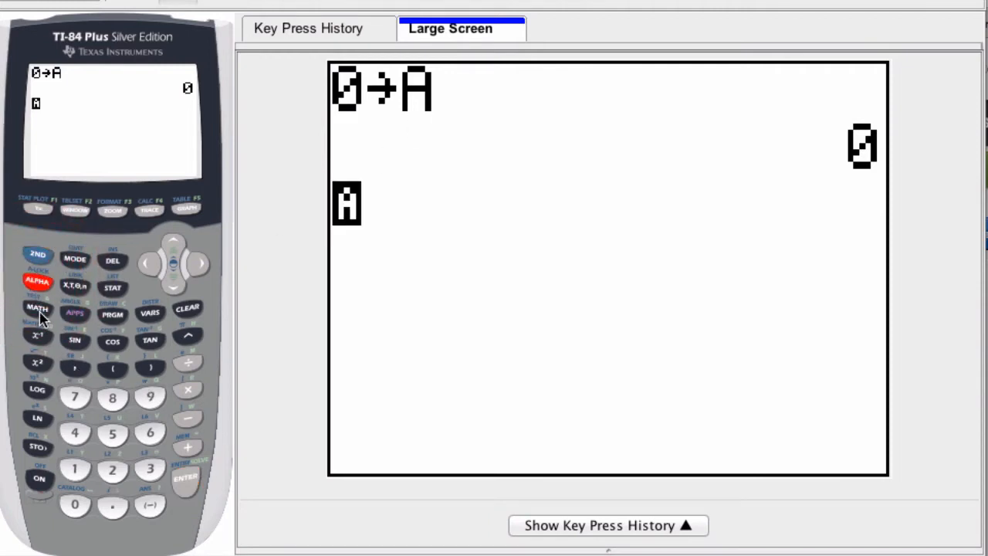
left_click(188, 447)
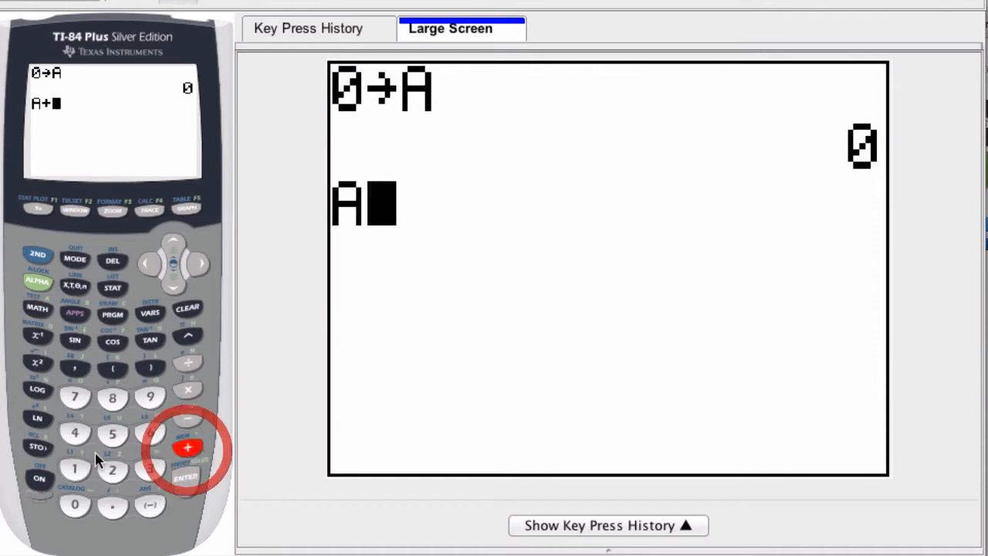
left_click(74, 469)
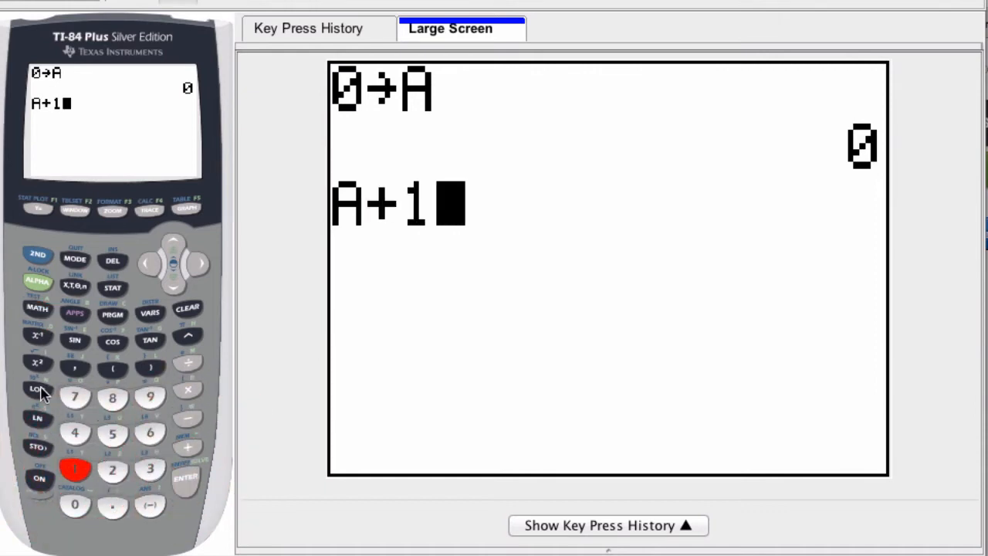
left_click(37, 447)
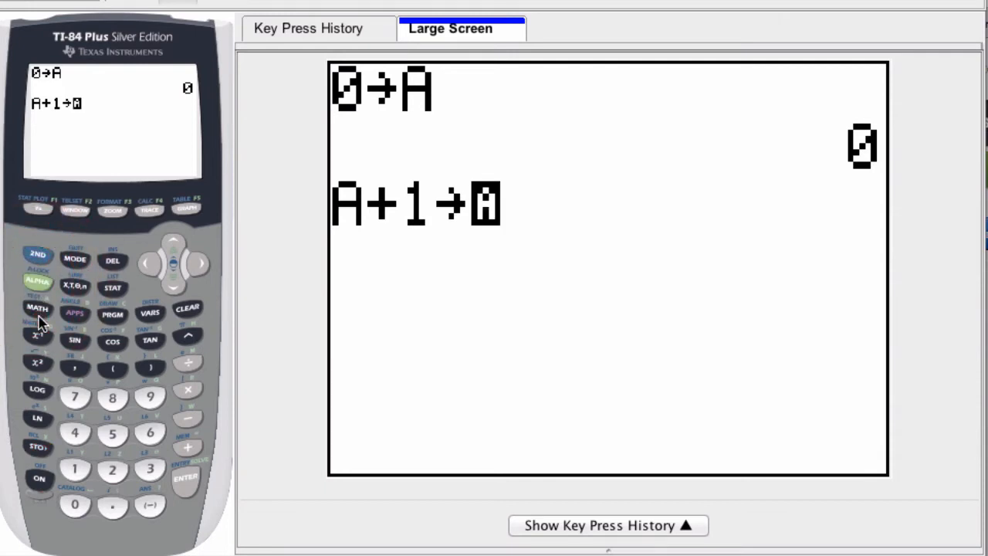
left_click(37, 309)
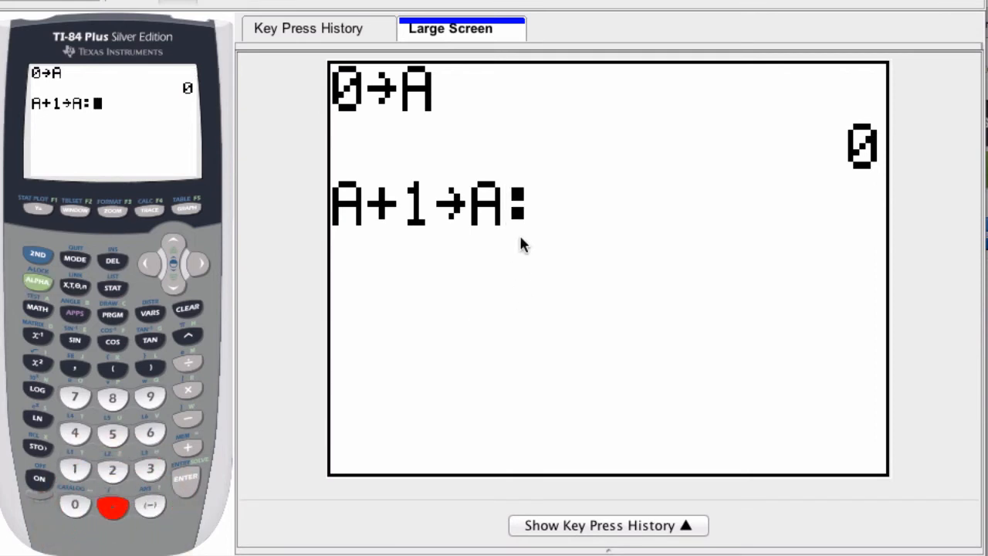
mouse_move(482, 249)
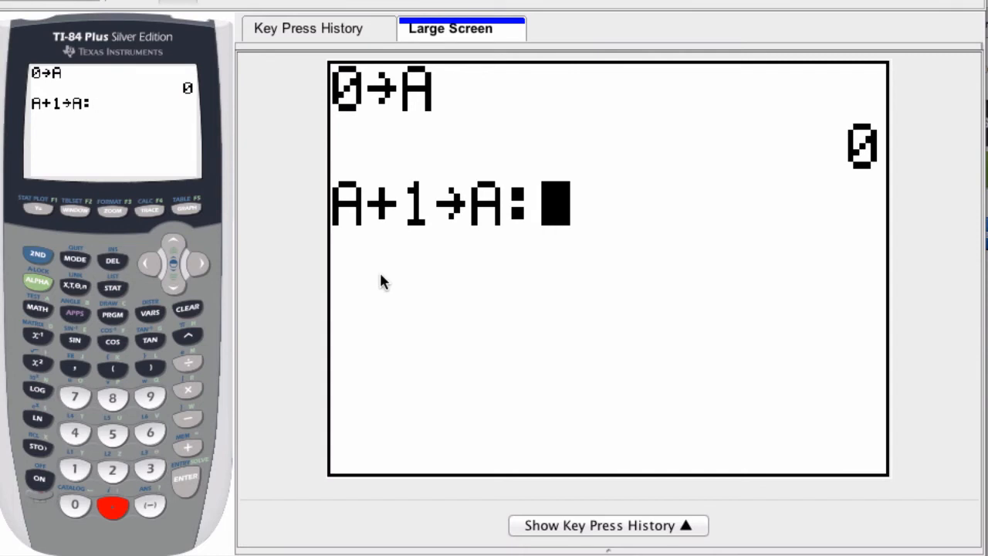
mouse_move(100, 224)
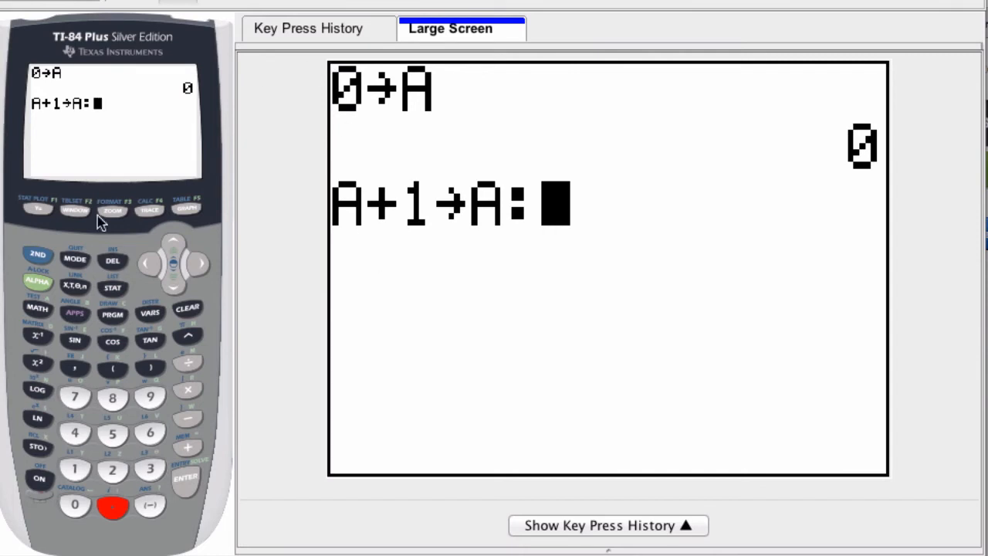
Append A² after the colon so the line reads A+1→A:A²
left_click(37, 309)
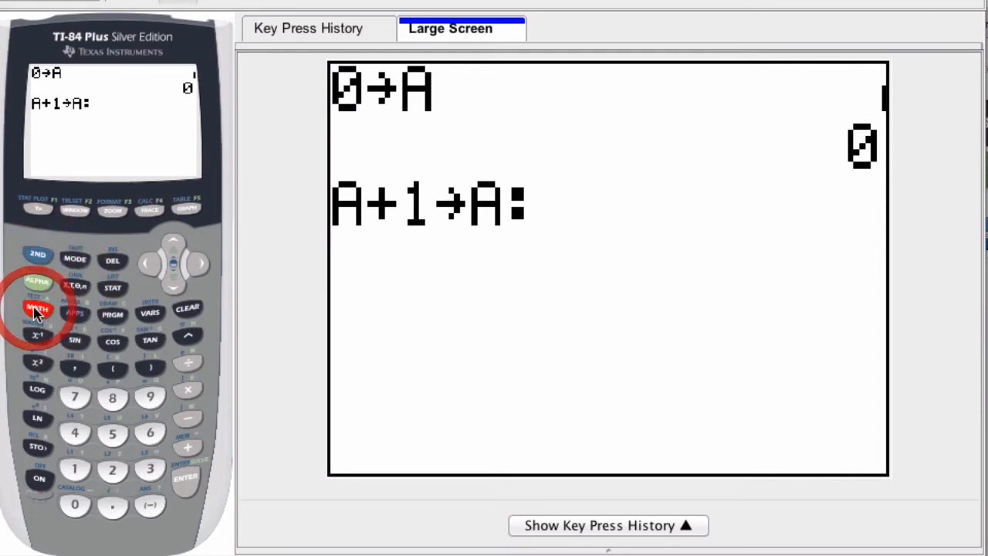
left_click(37, 363)
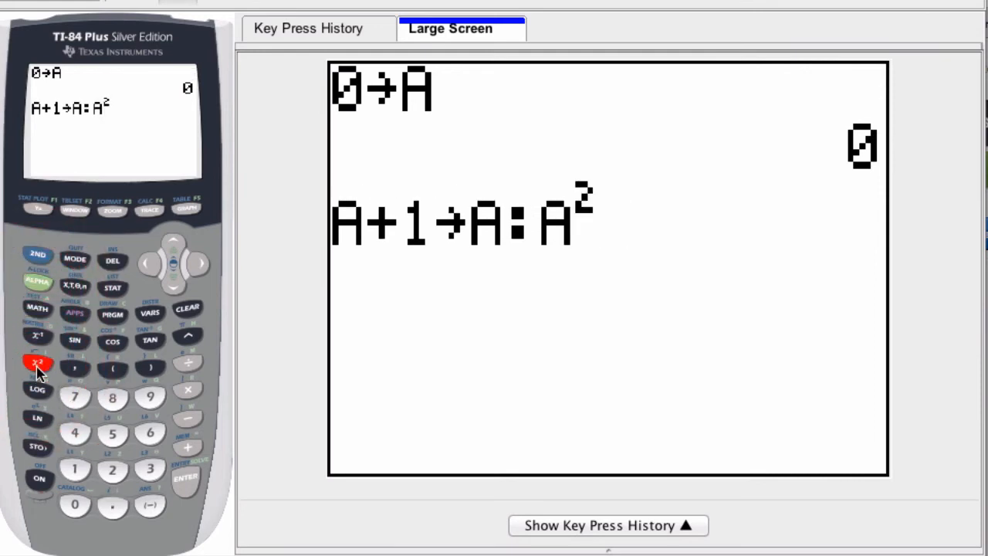
left_click(37, 364)
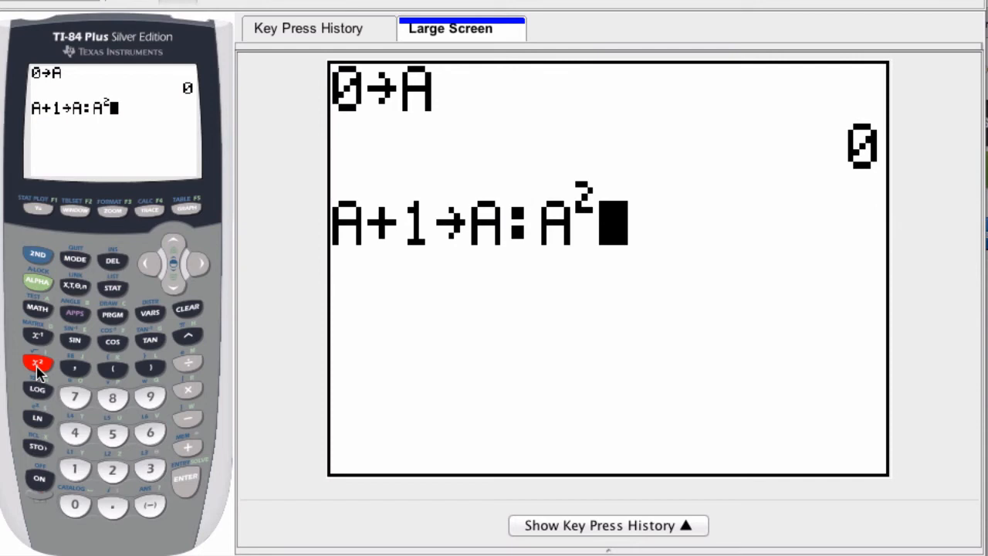
mouse_move(180, 317)
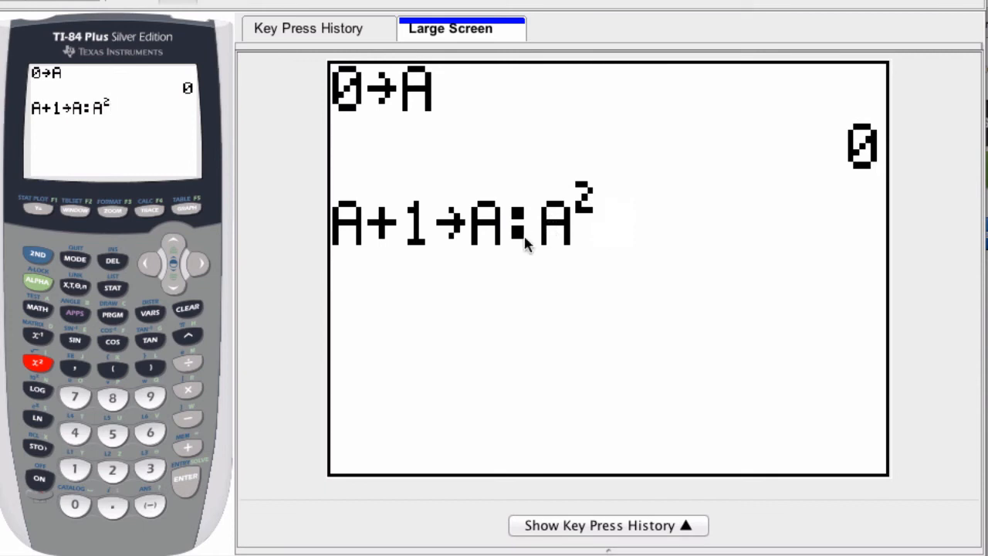
Re-run A+1→A:A² repeatedly to list the squares 1, 4, 9, 16 … up to 100
left_click(186, 475)
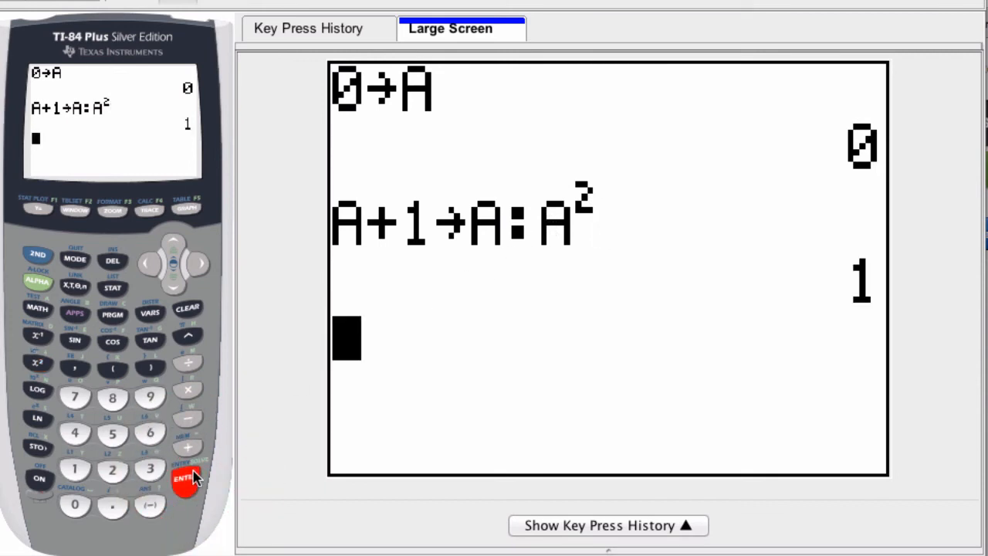
left_click(185, 477)
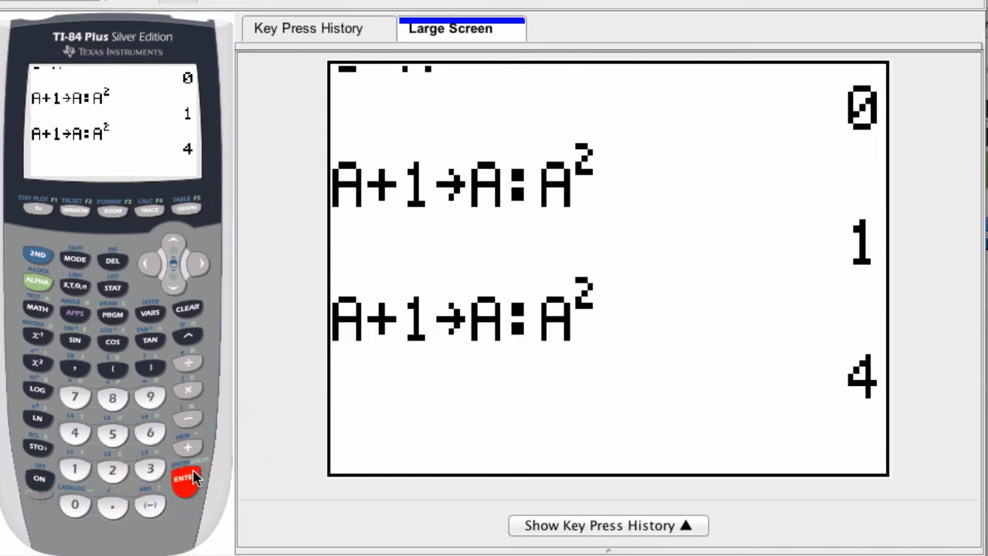
left_click(186, 475)
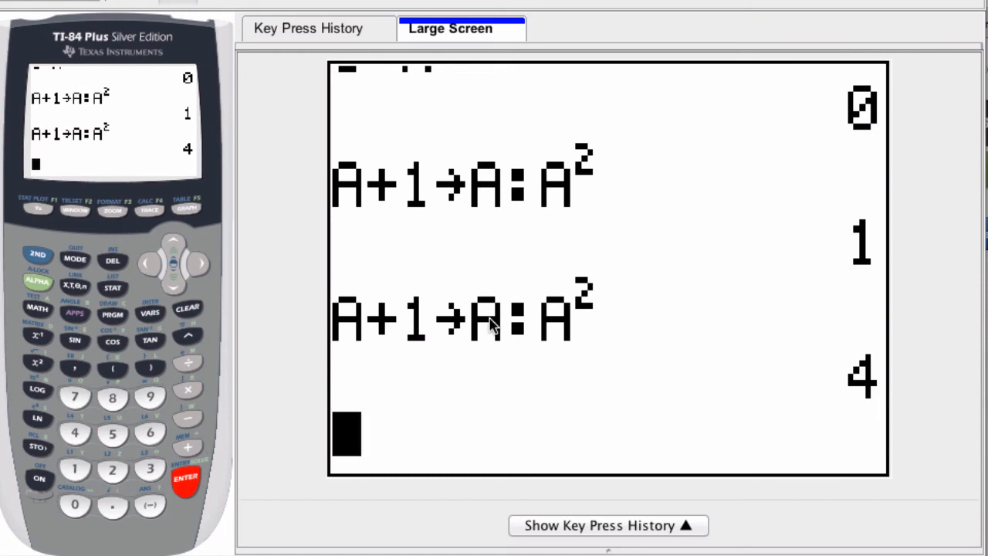
left_click(185, 479)
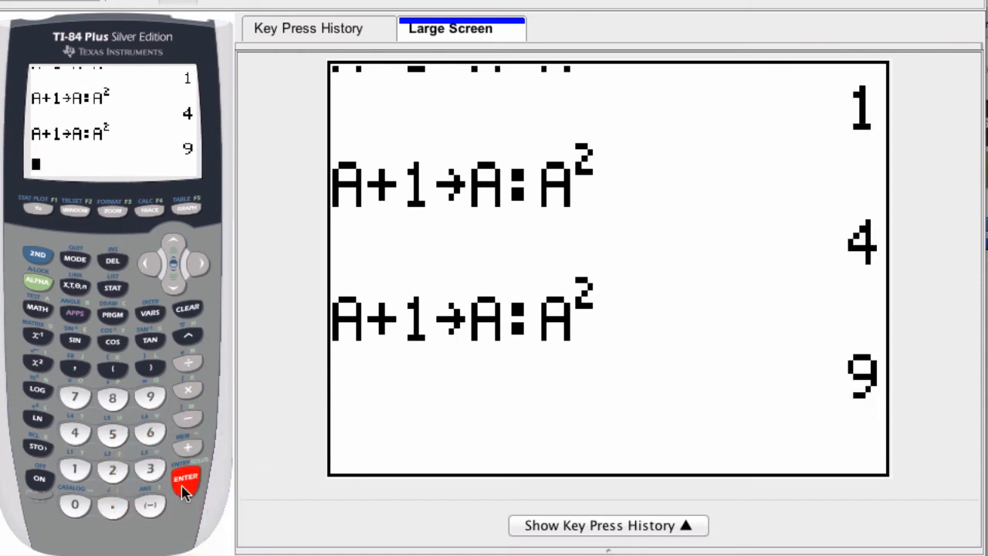
left_click(186, 479)
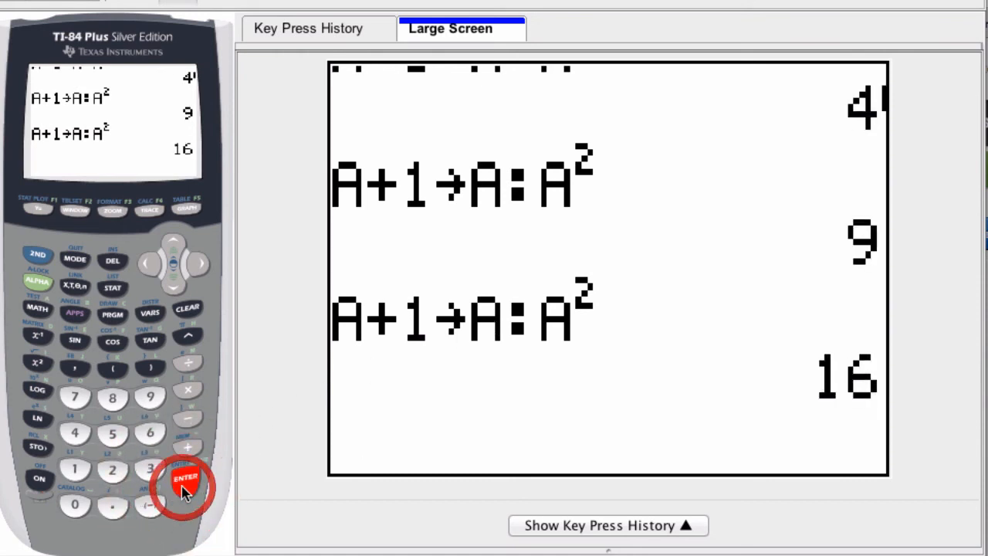
left_click(185, 479)
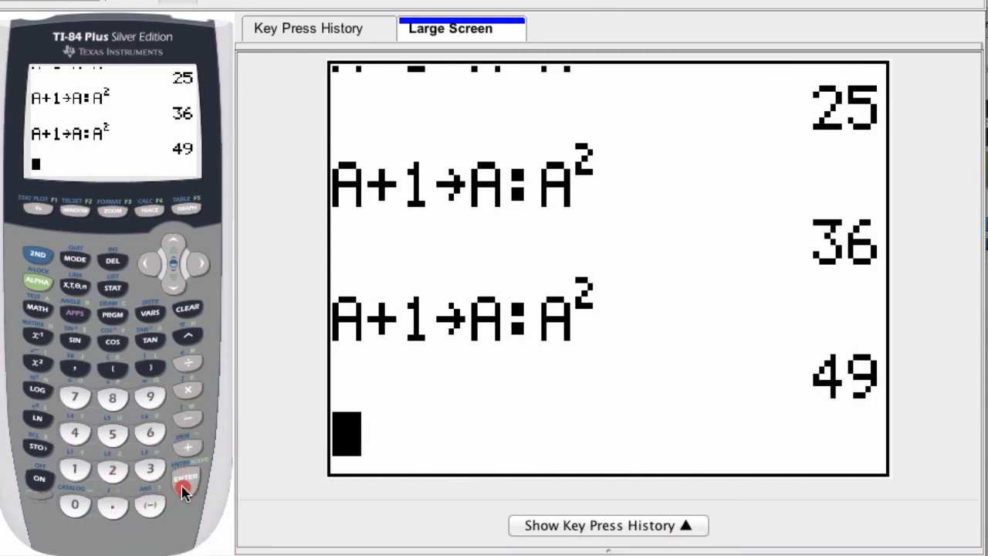
left_click(185, 479)
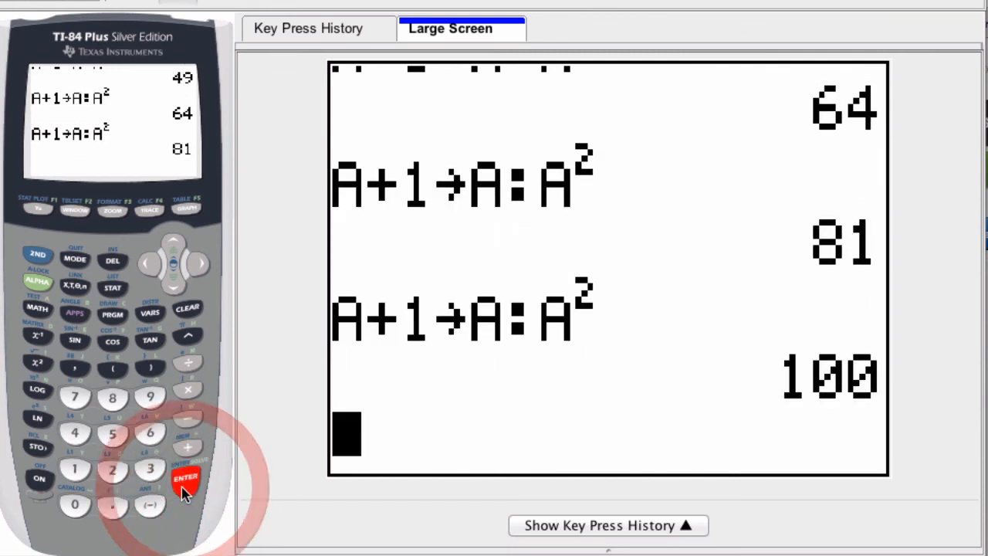
left_click(185, 479)
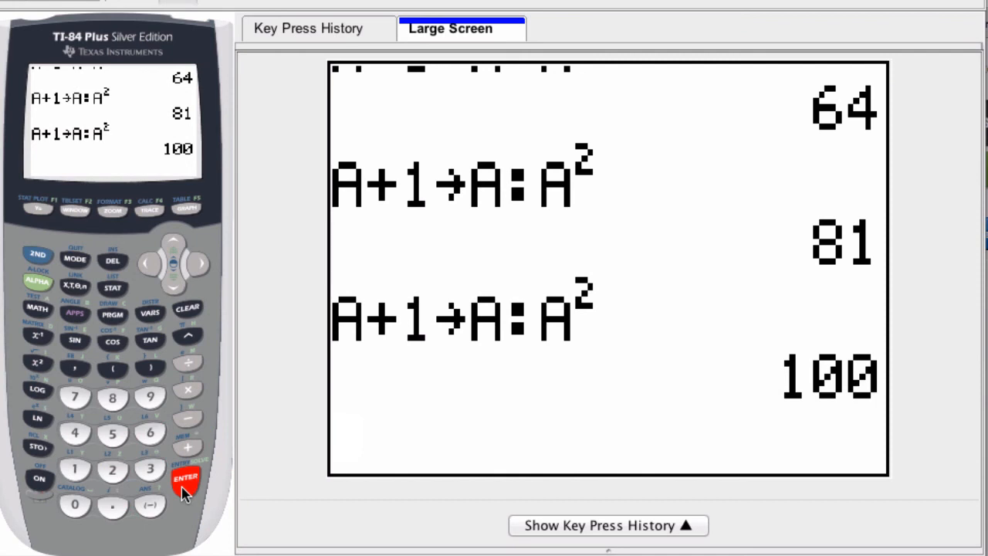
left_click(185, 479)
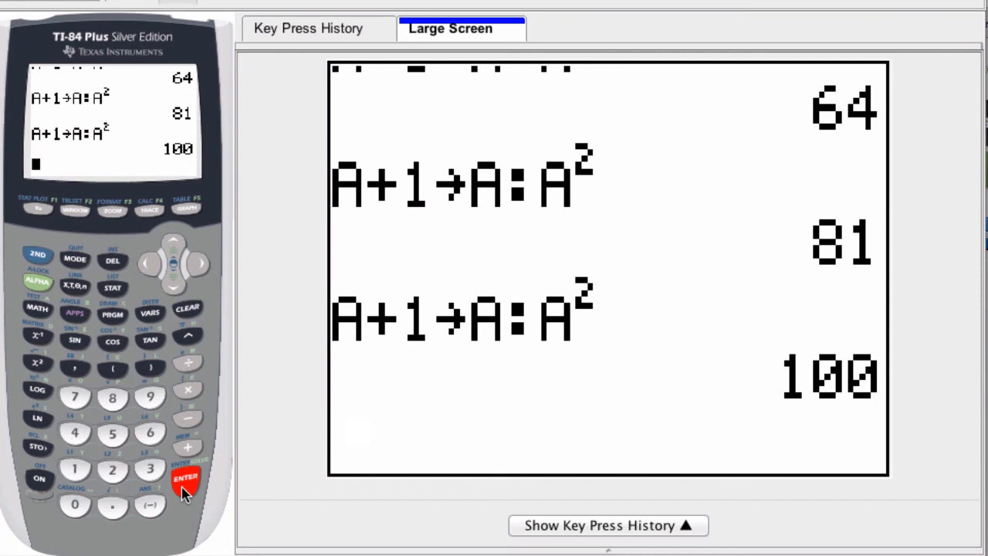